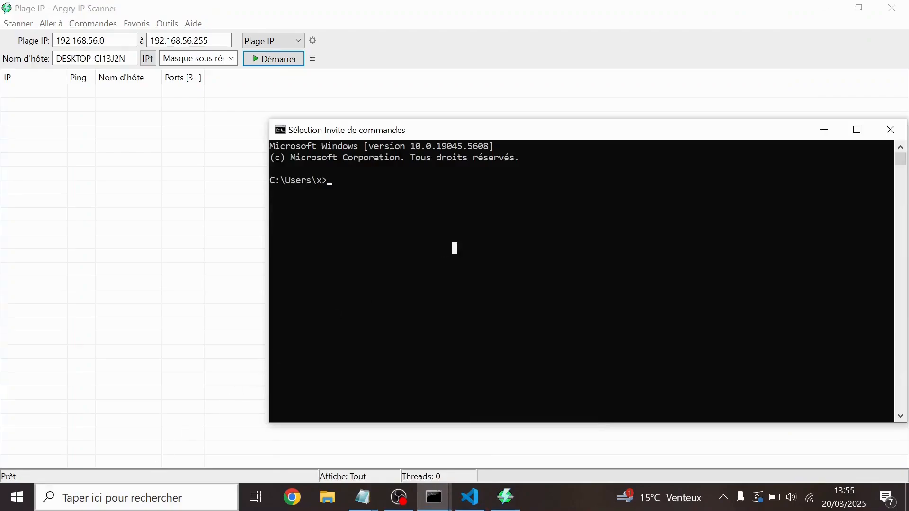
Step: Run ipconfig in a Command Prompt to read the local network address
type("cmd")
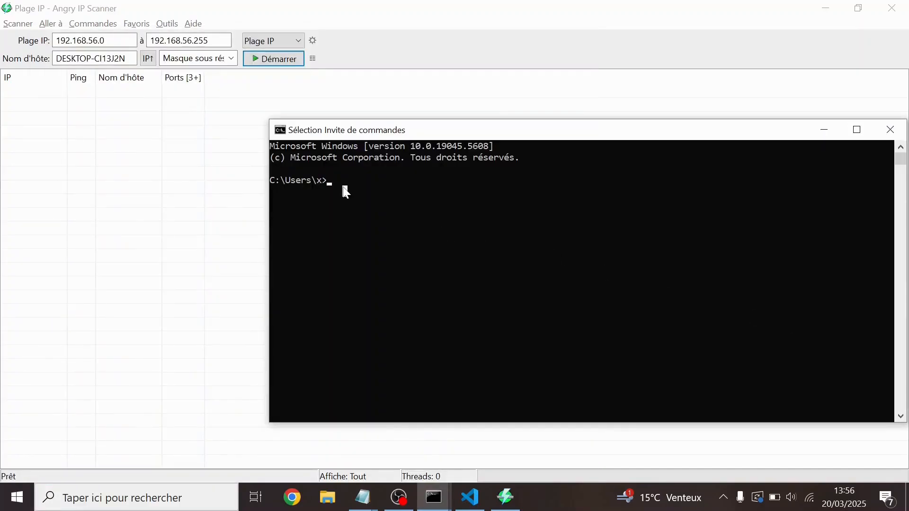
type("ipco")
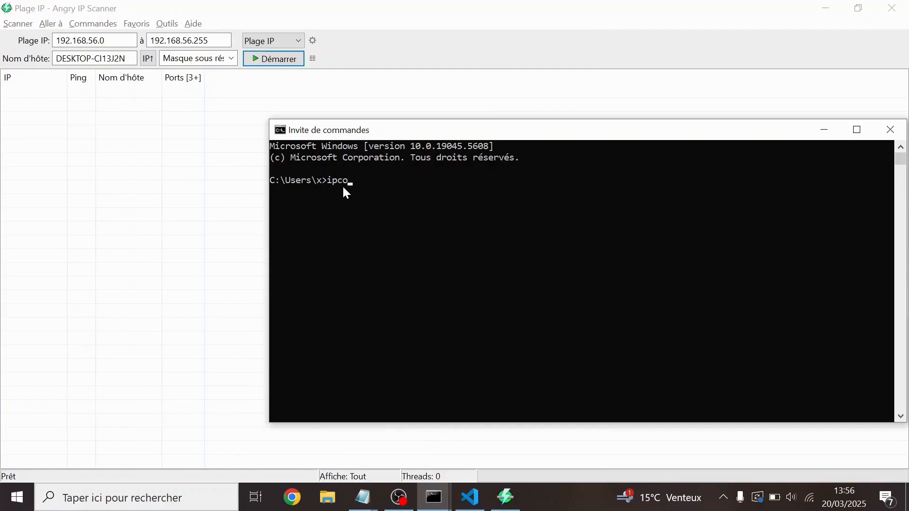
key("Enter")
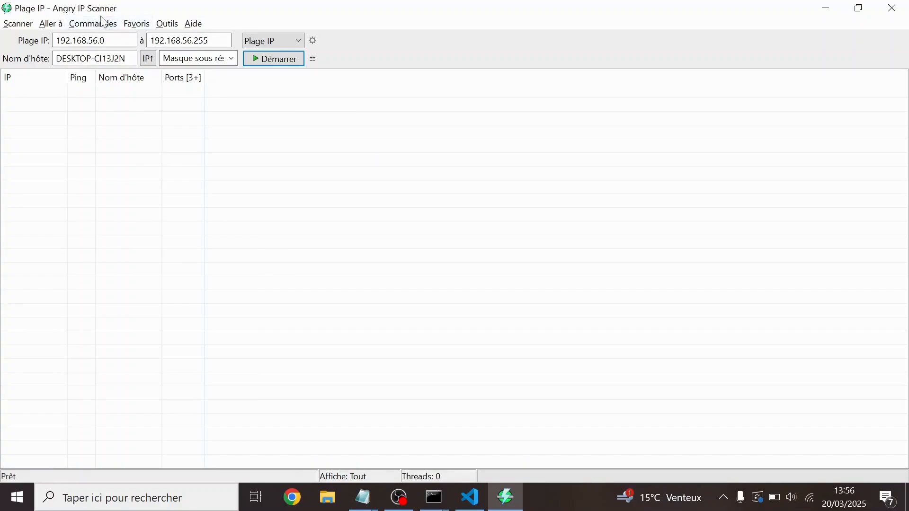
Step: Scan the range 192.168.1.1 to 192.168.1.255 to locate the drone
left_click(95, 40)
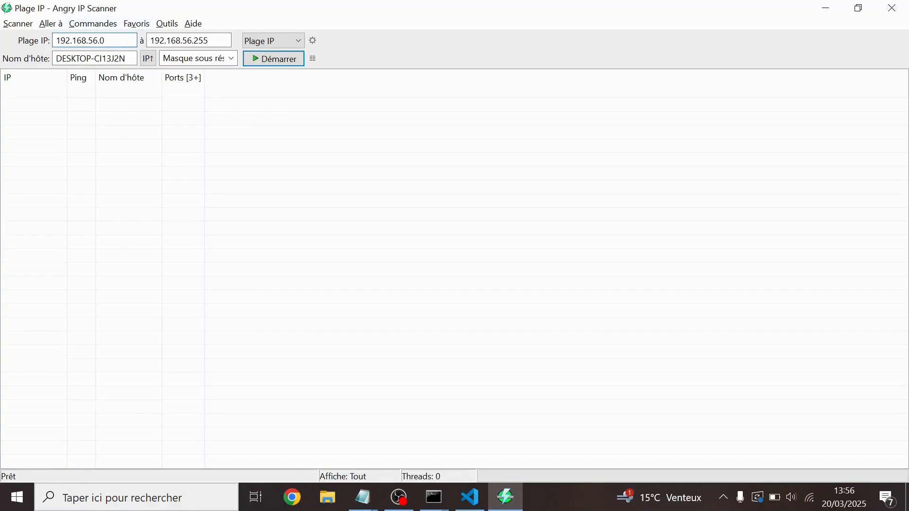
type("192.168.1.")
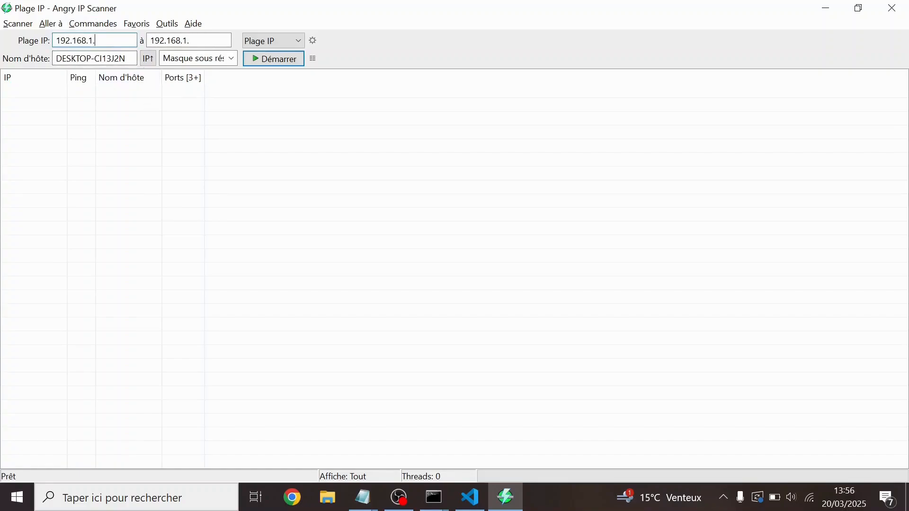
type("1")
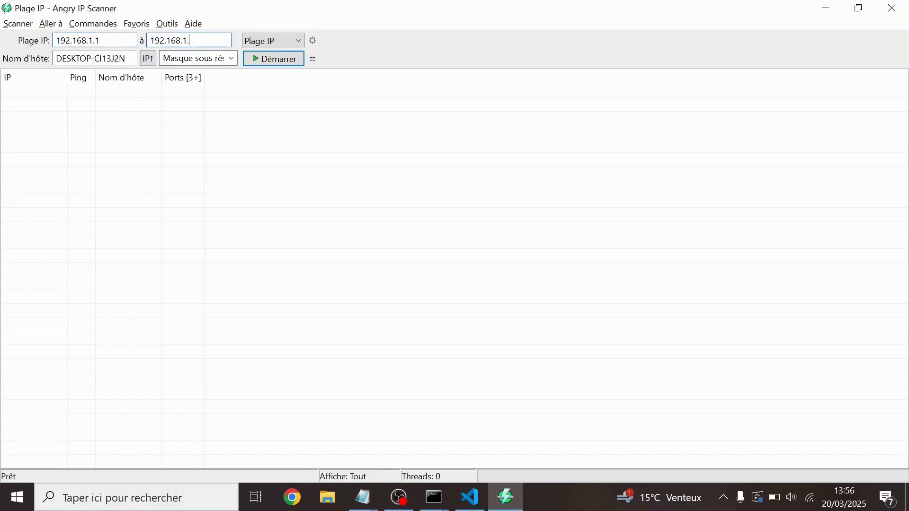
type("255")
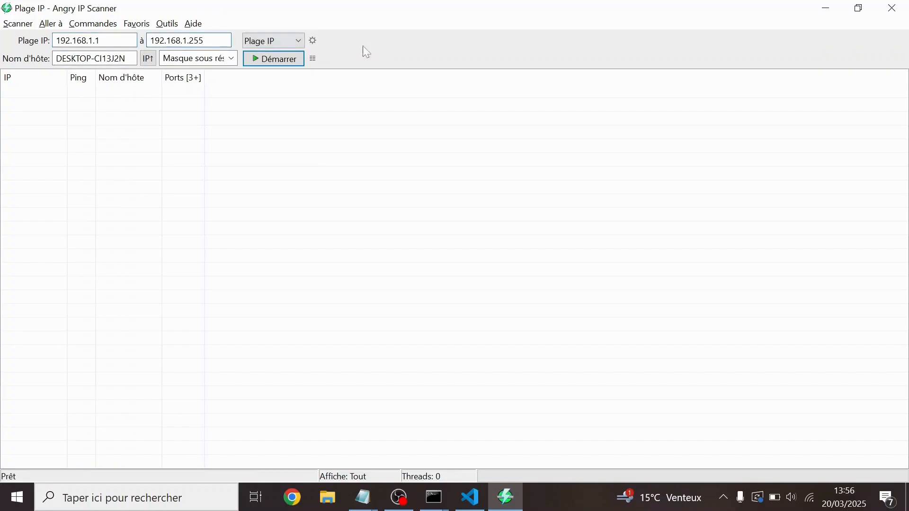
left_click(273, 58)
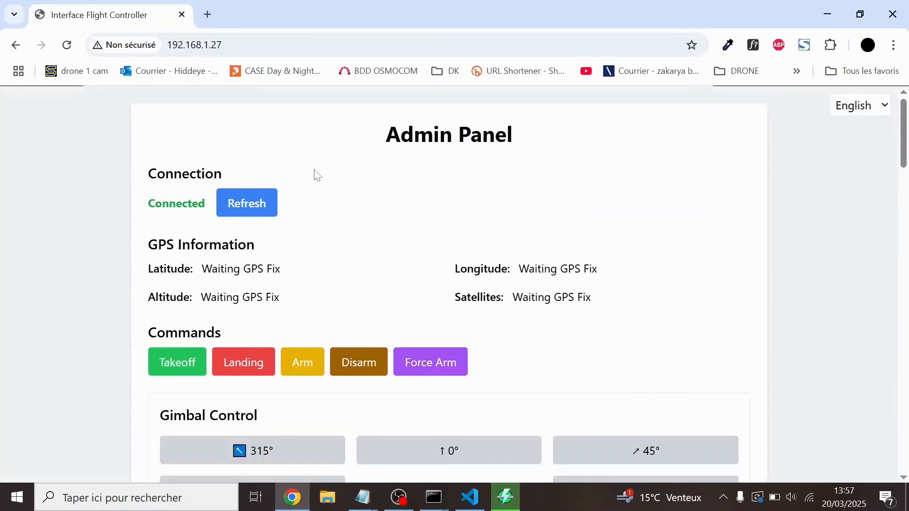
scroll("down", 3)
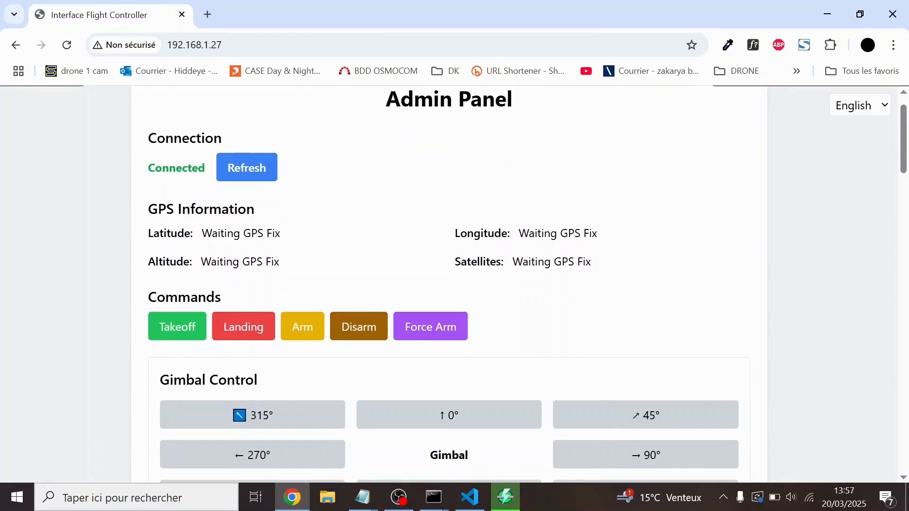
scroll("down", 3)
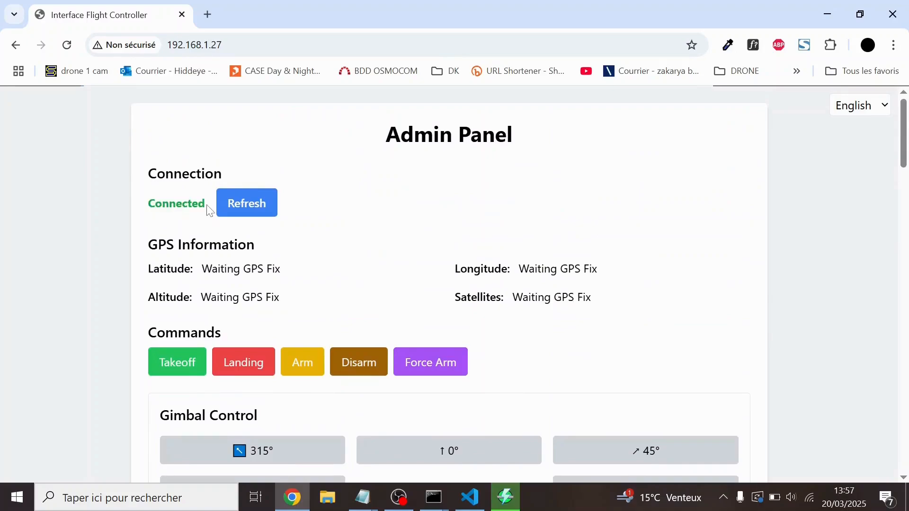
double_click(217, 268)
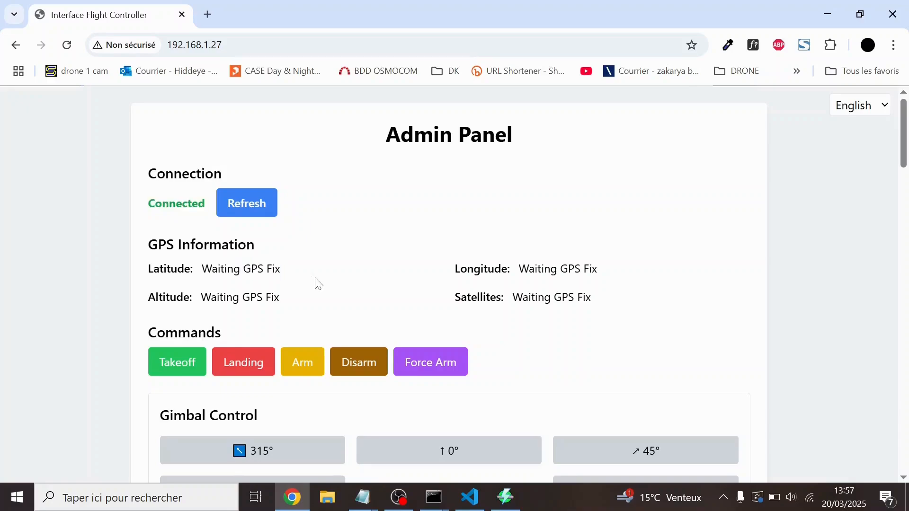
scroll("down", 3)
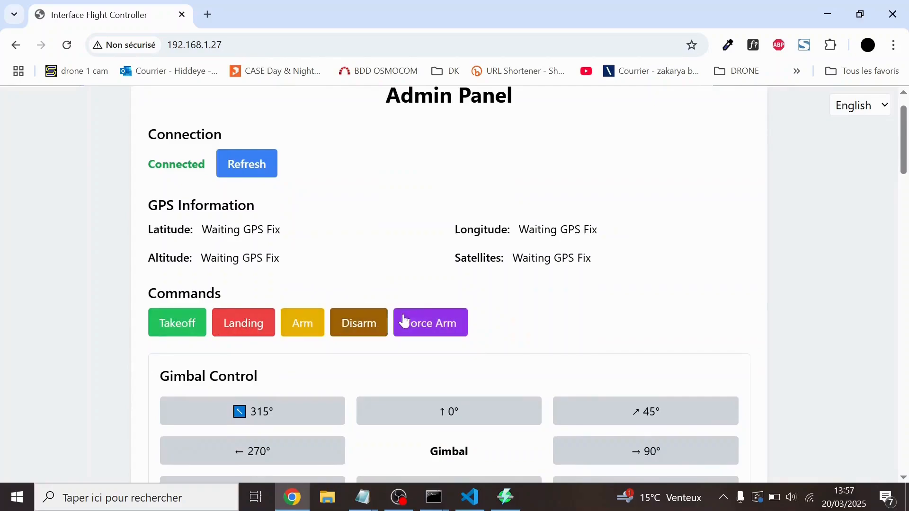
scroll("down", 3)
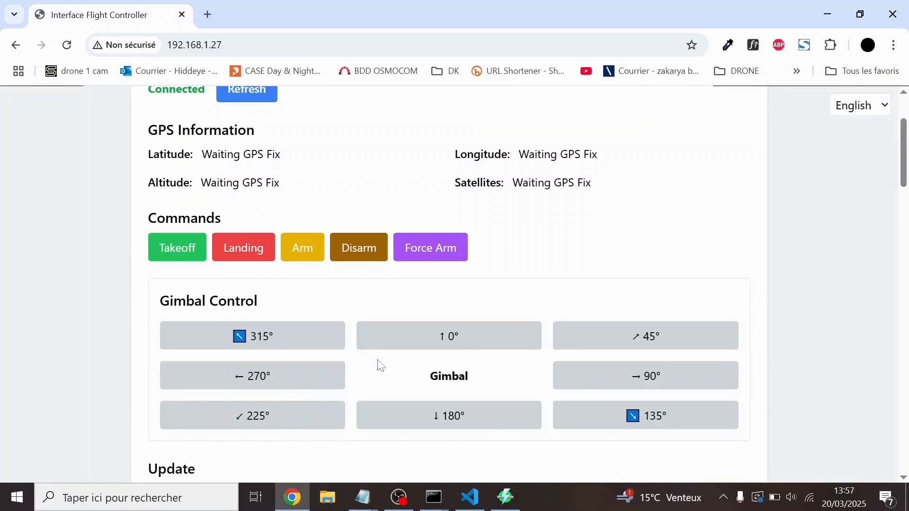
scroll("down", 3)
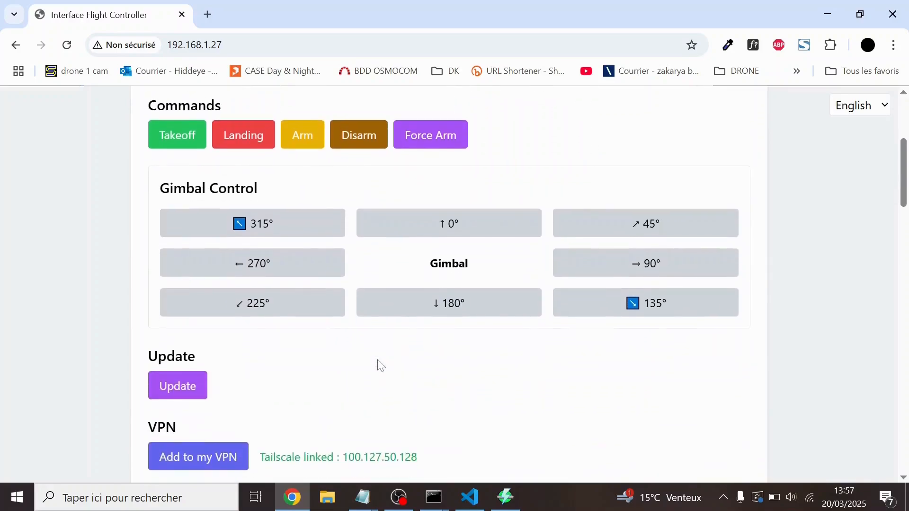
scroll("down", 3)
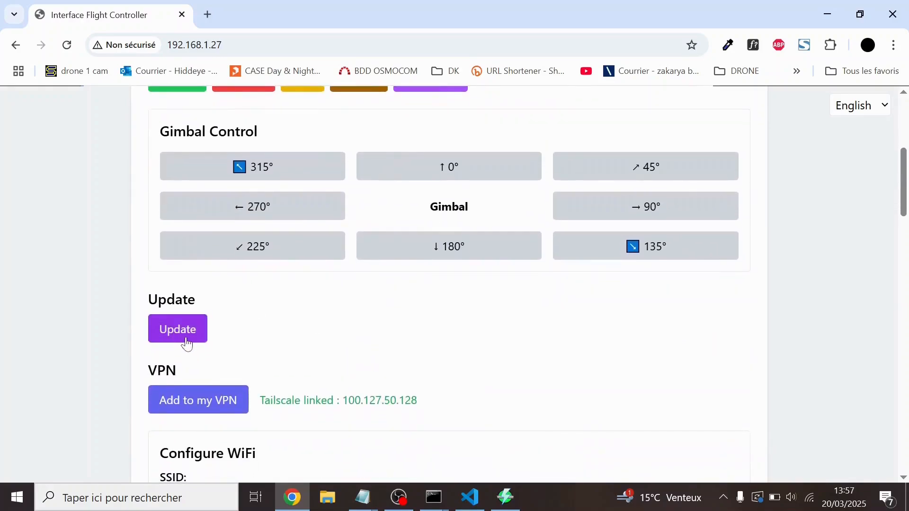
Step: Attempt a drone software update and dismiss the 'version 0.1 already current' notice
left_click(177, 329)
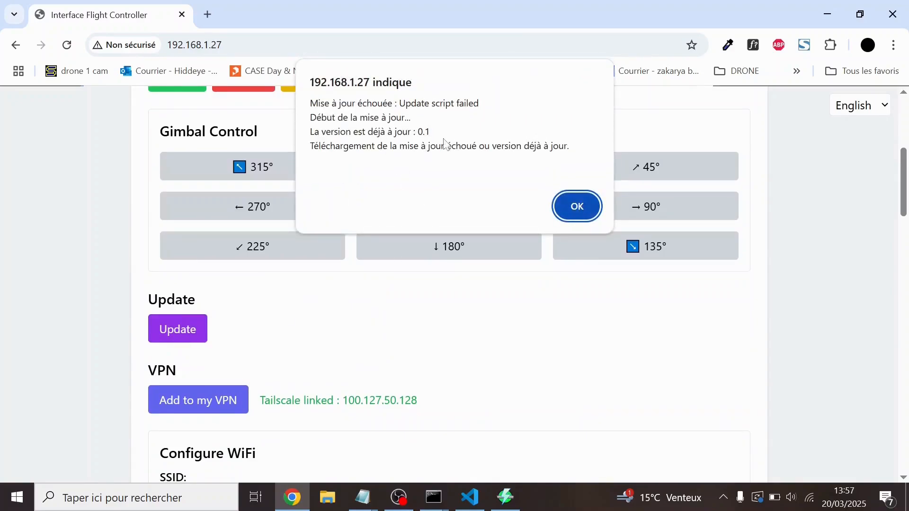
left_click(576, 206)
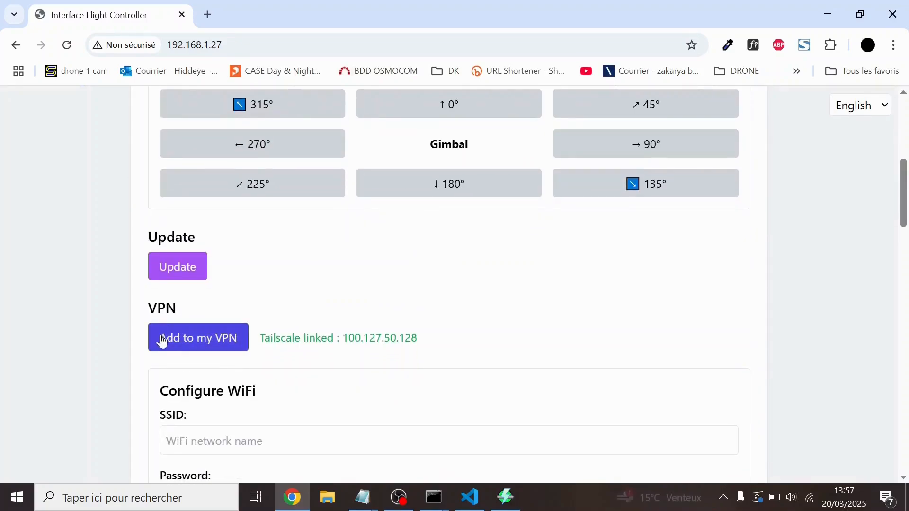
Step: Request 'Add to my VPN' so a Tailscale login tab opens for the drone
left_click(197, 337)
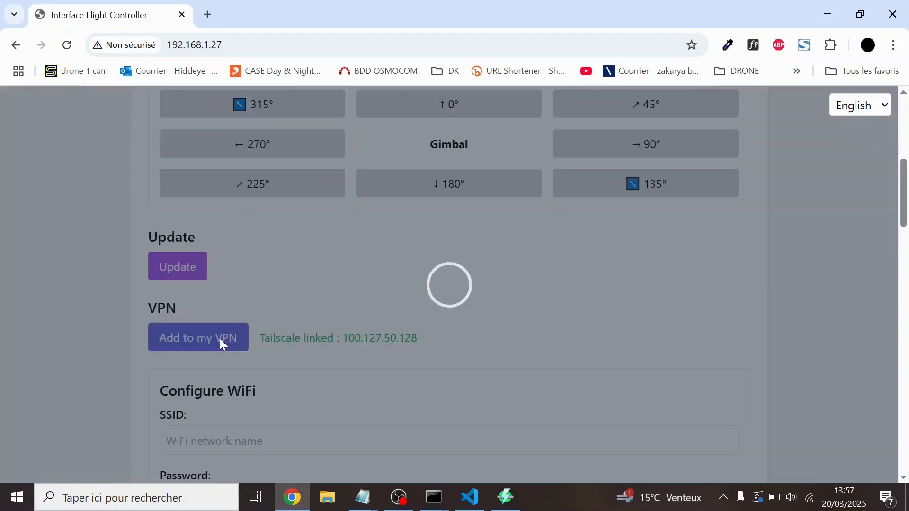
mouse_move(283, 286)
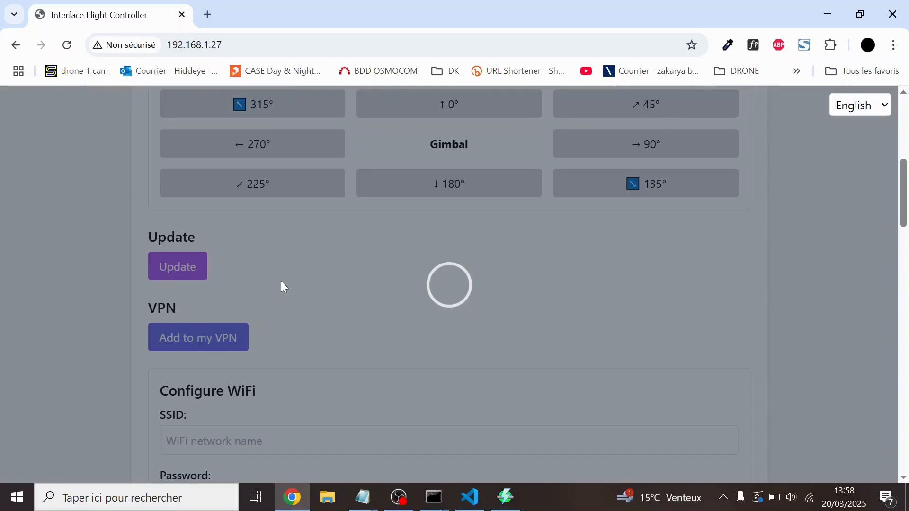
left_click(197, 337)
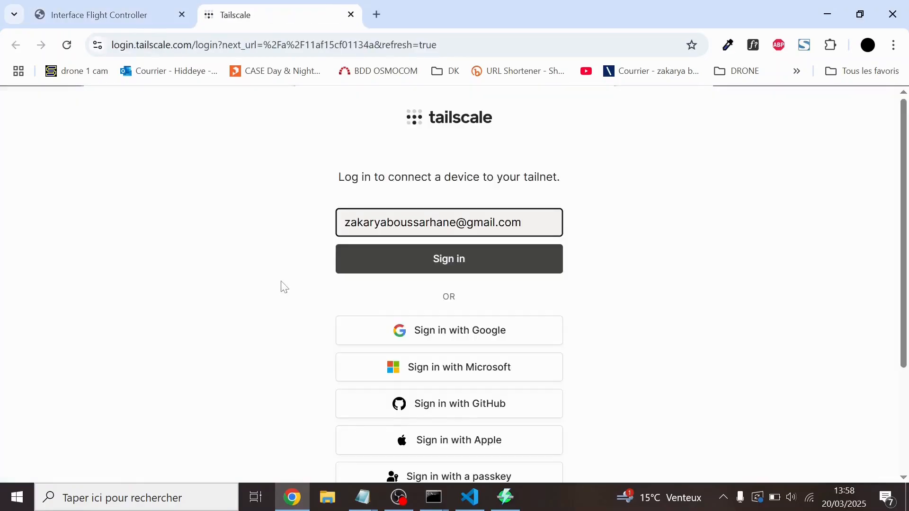
Step: Sign in to Tailscale and approve logging the raspberrypi device into the tailnet
left_click(448, 258)
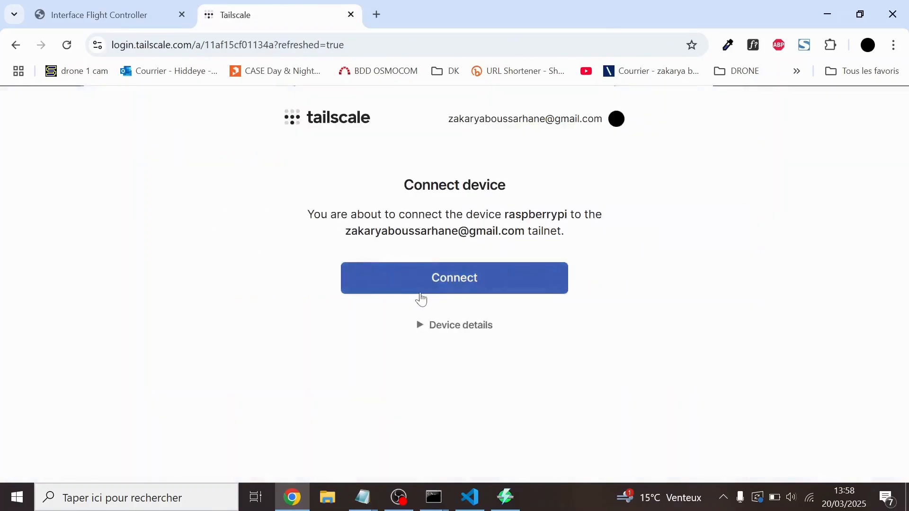
left_click(453, 277)
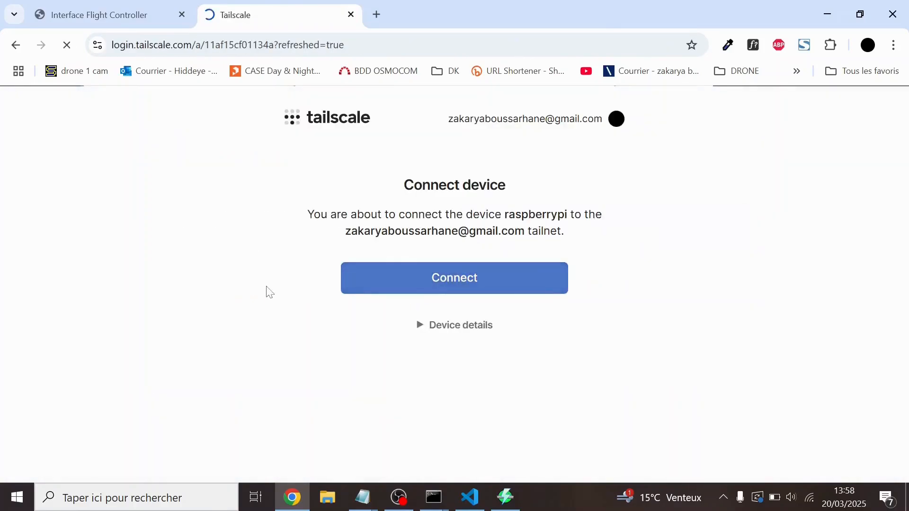
left_click(453, 277)
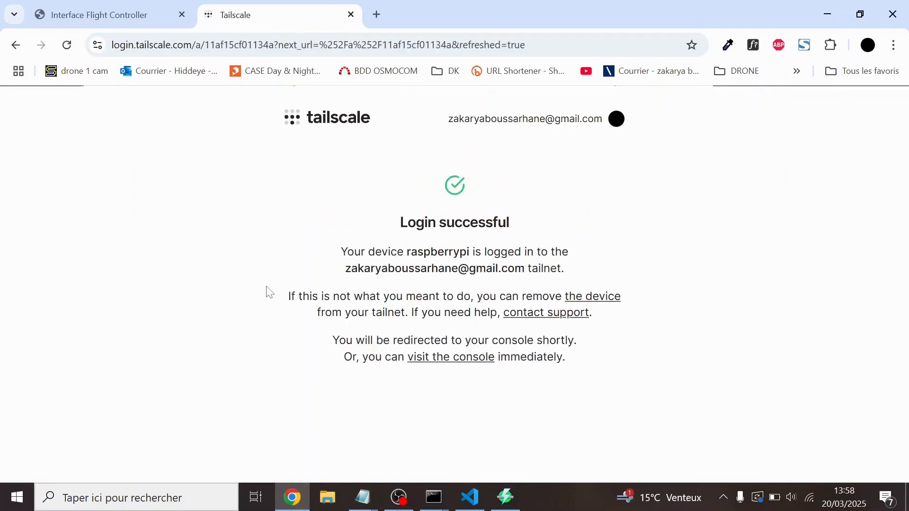
mouse_move(435, 267)
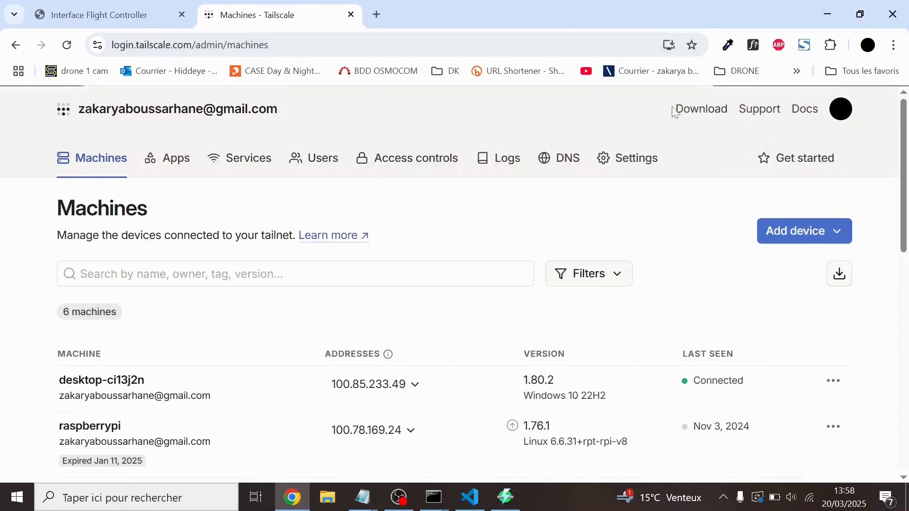
Step: Visit the Tailscale Windows download page, then return to the Machines list and the drone admin panel
left_click(701, 108)
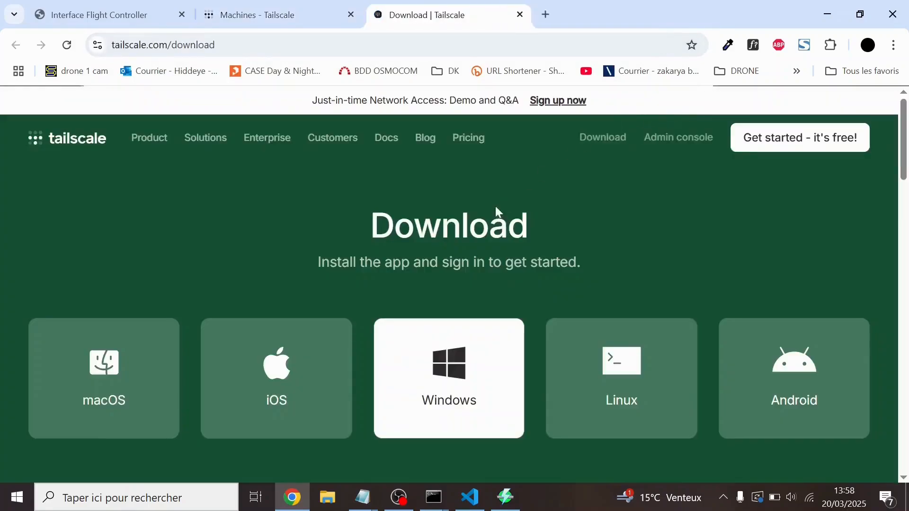
left_click(448, 377)
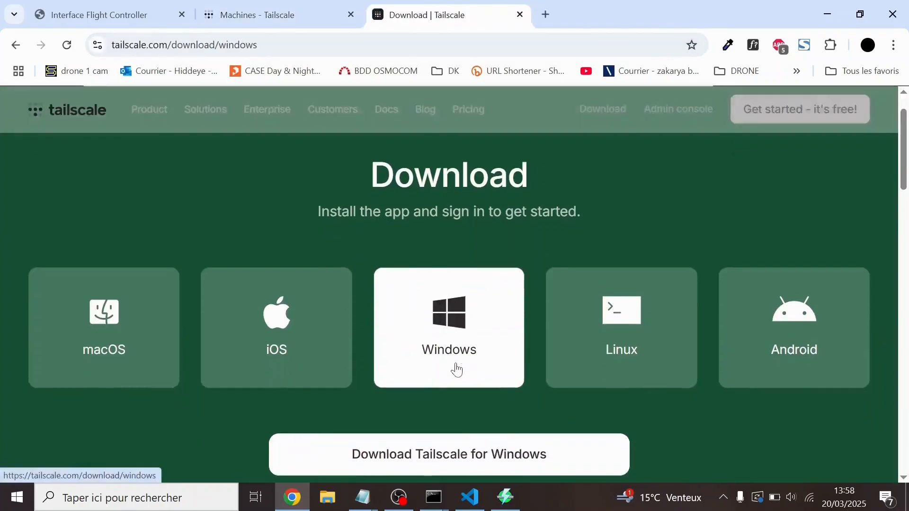
scroll("down", 3)
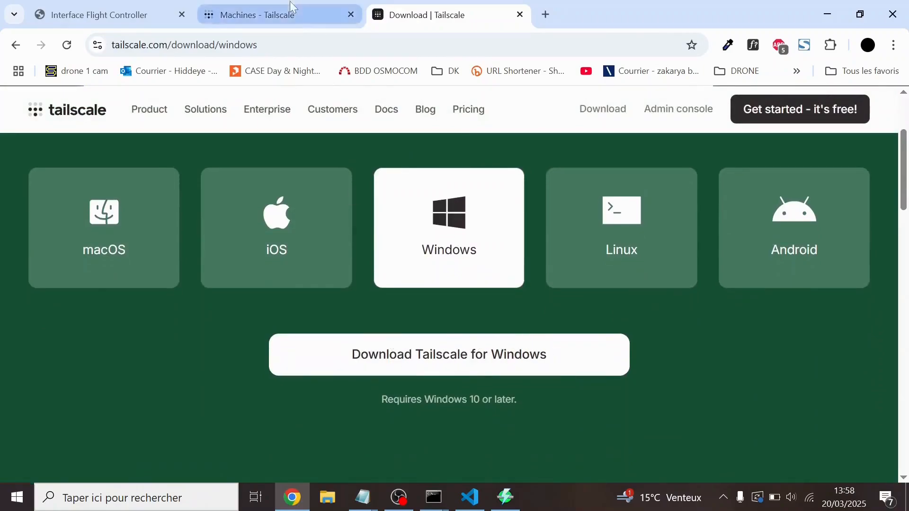
left_click(267, 14)
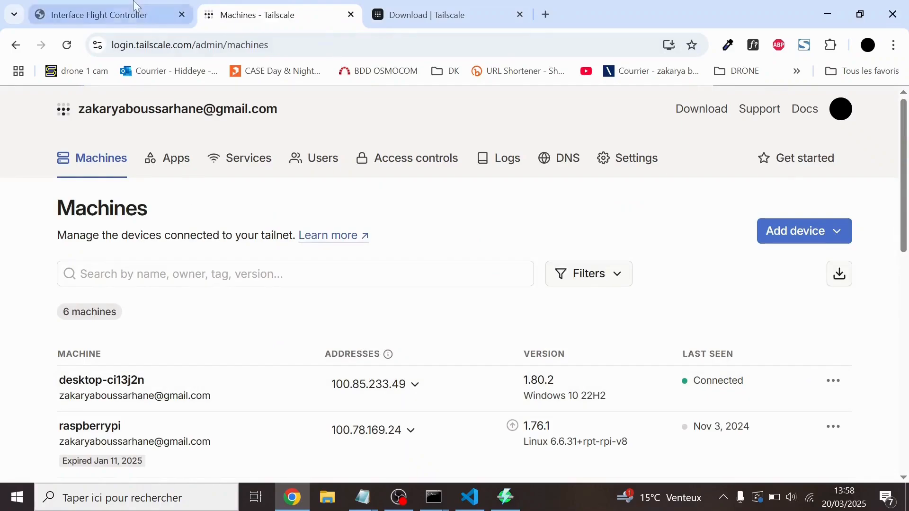
left_click(107, 14)
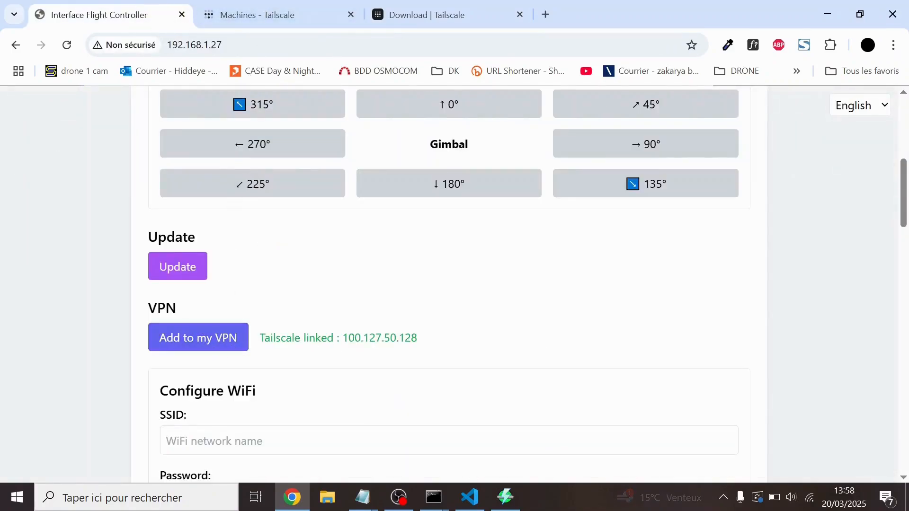
Step: Test the panel via Tailscale IP 100.127.50.128, then close the leftover Tailscale tabs
double_click(379, 338)
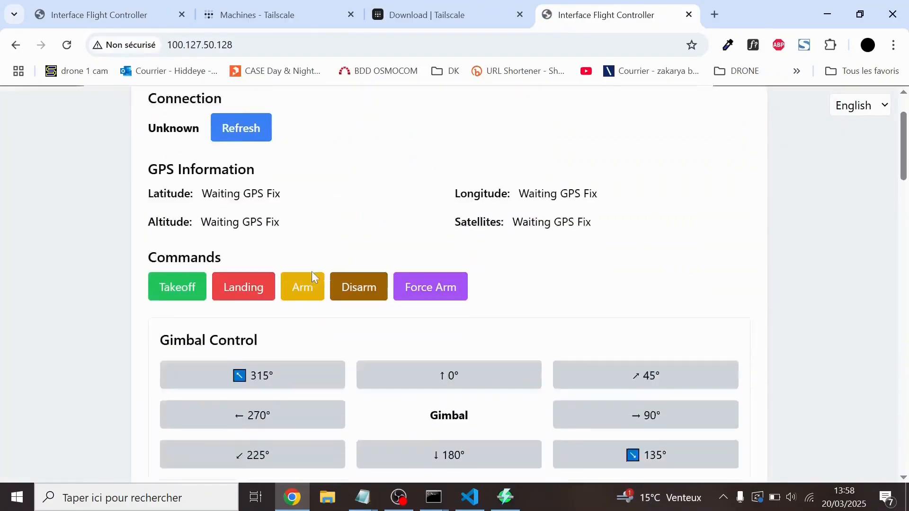
scroll("down", 3)
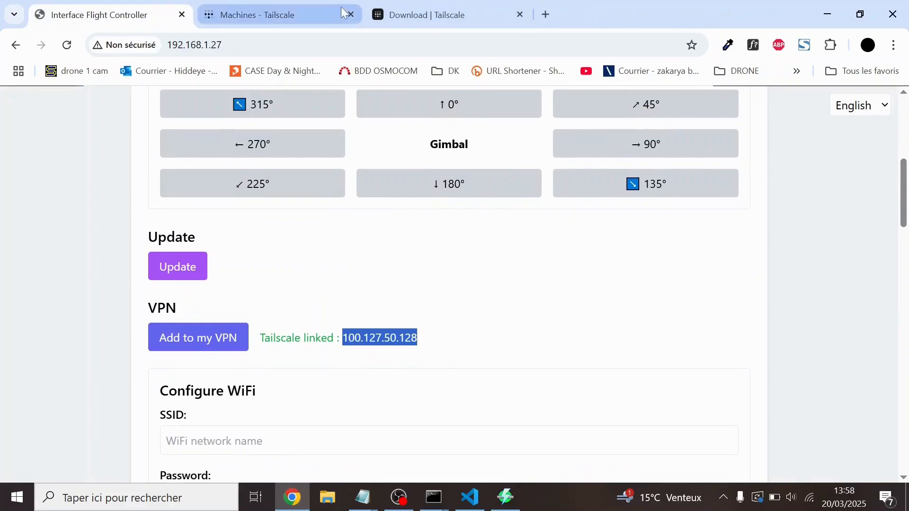
left_click(349, 14)
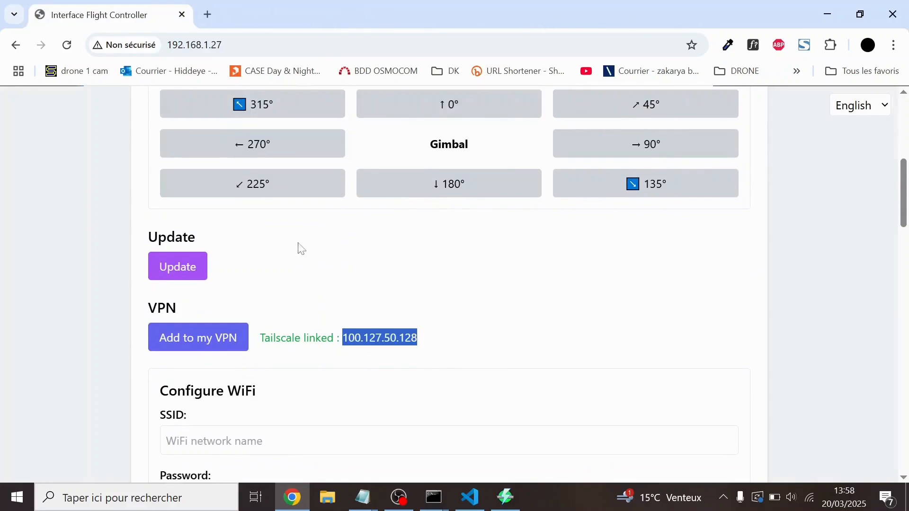
scroll("down", 3)
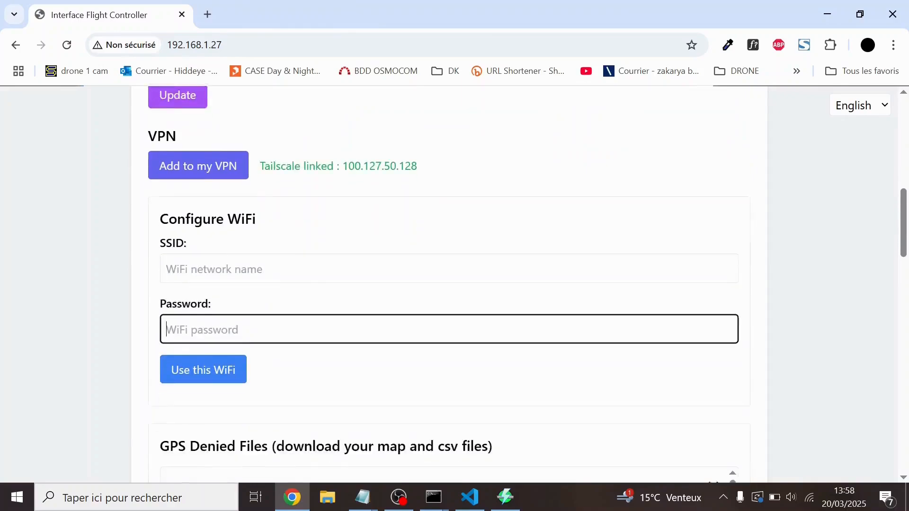
scroll("down", 3)
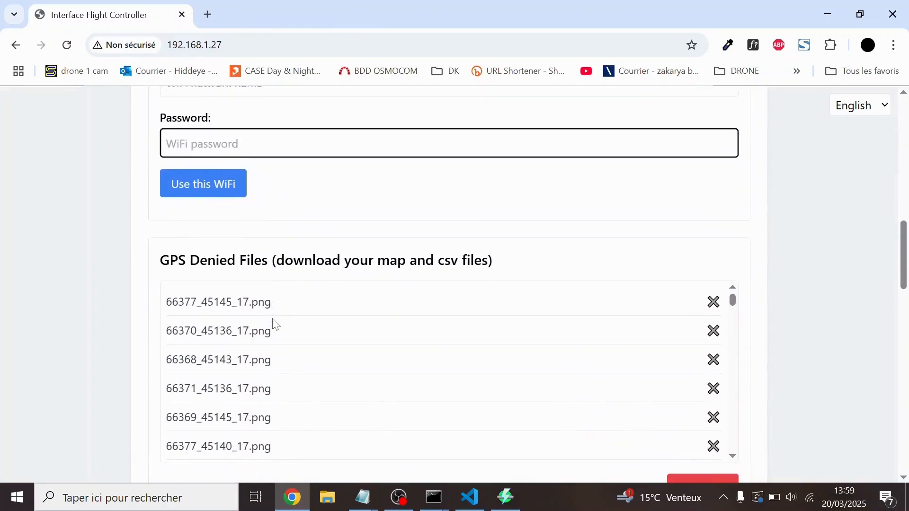
double_click(213, 259)
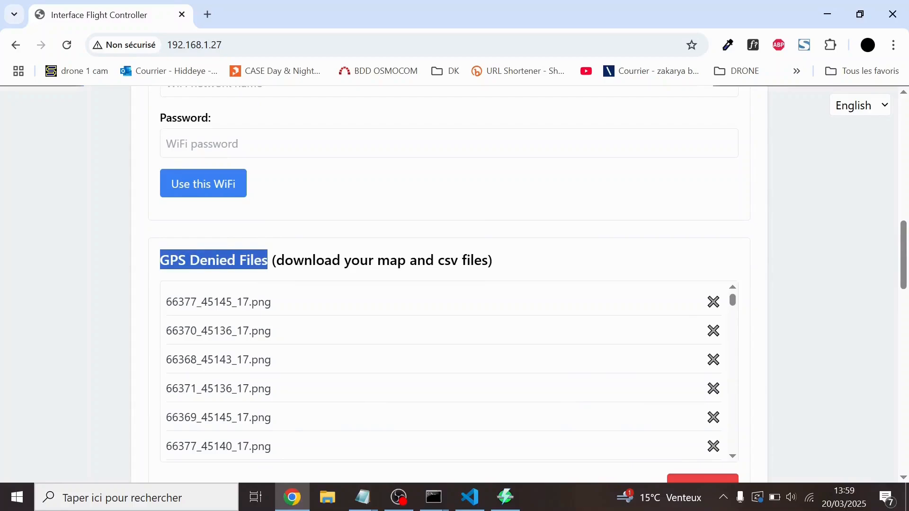
scroll("down", 3)
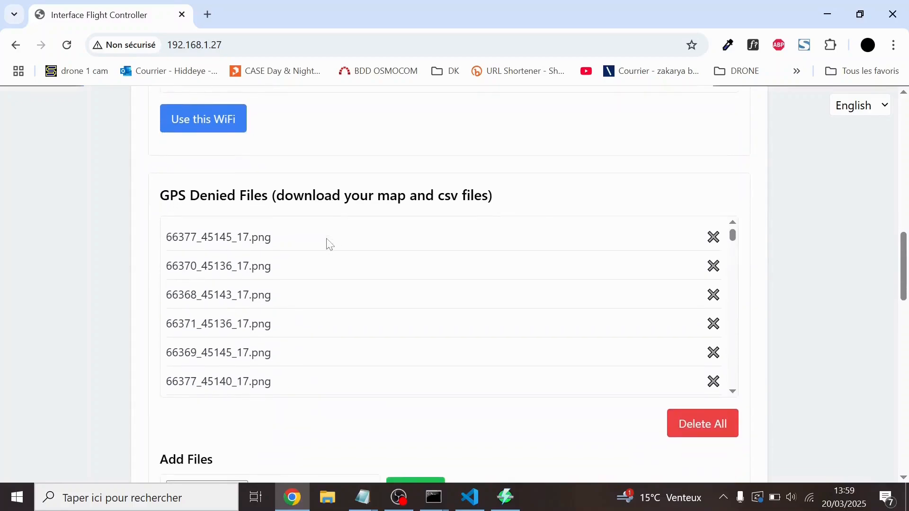
scroll("down", 3)
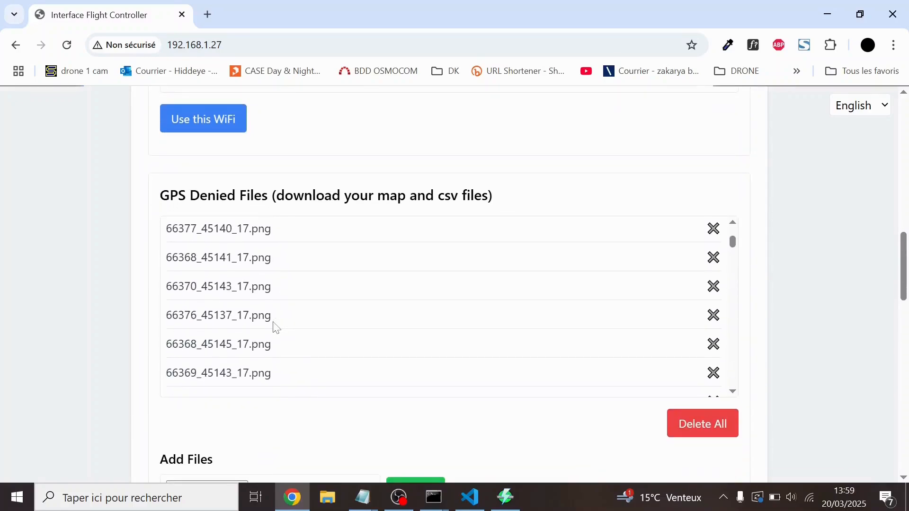
scroll("down", 3)
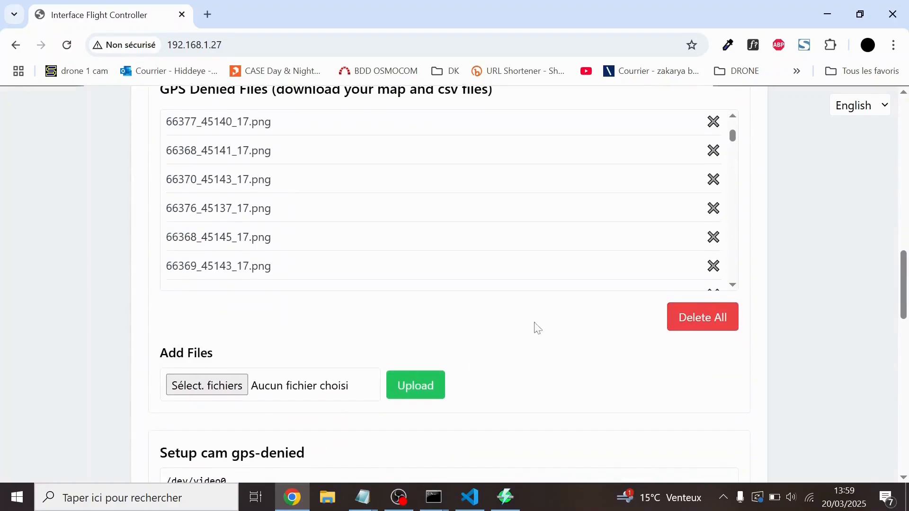
left_click(712, 236)
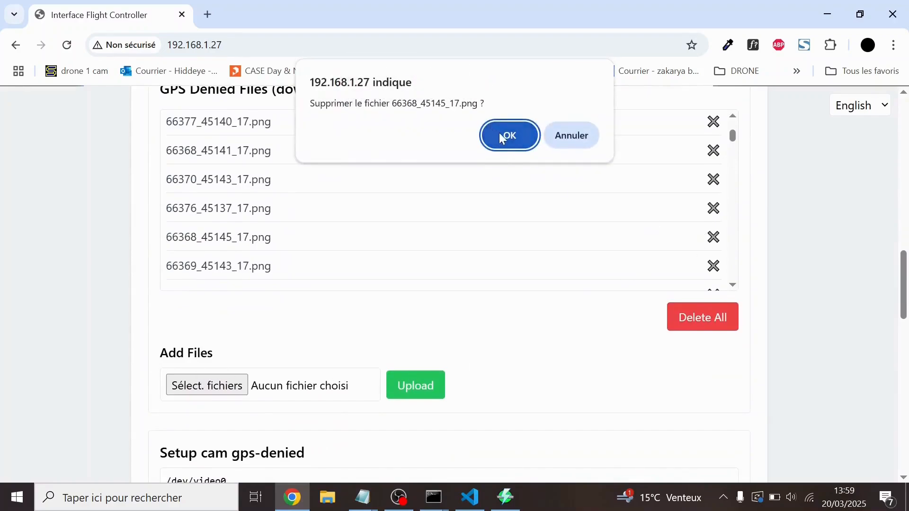
left_click(508, 135)
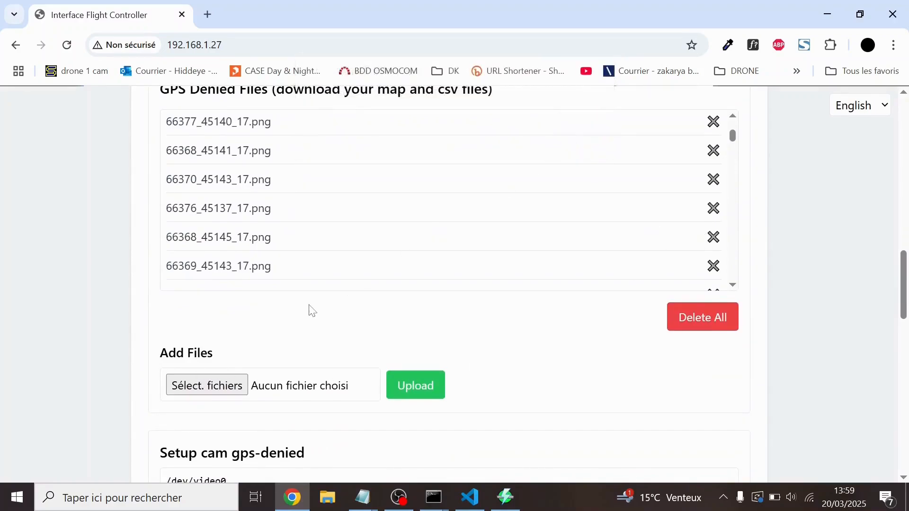
scroll("down", 3)
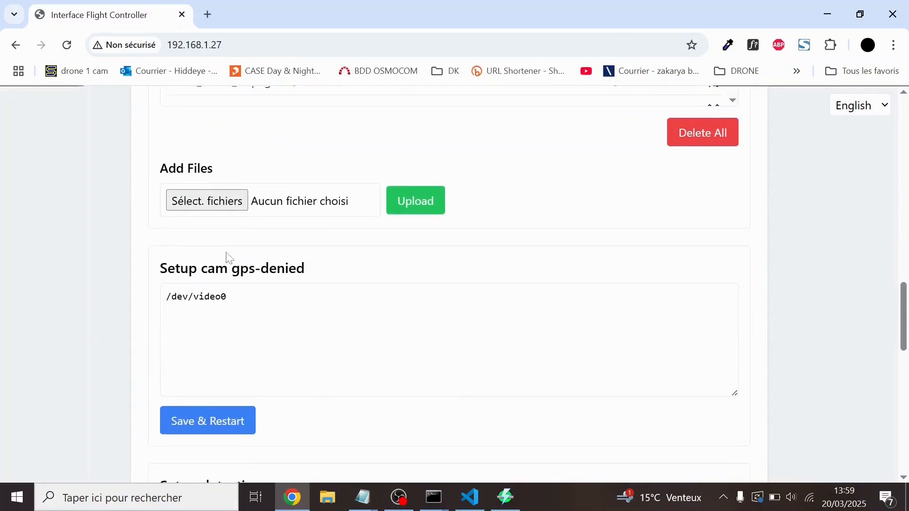
scroll("down", 3)
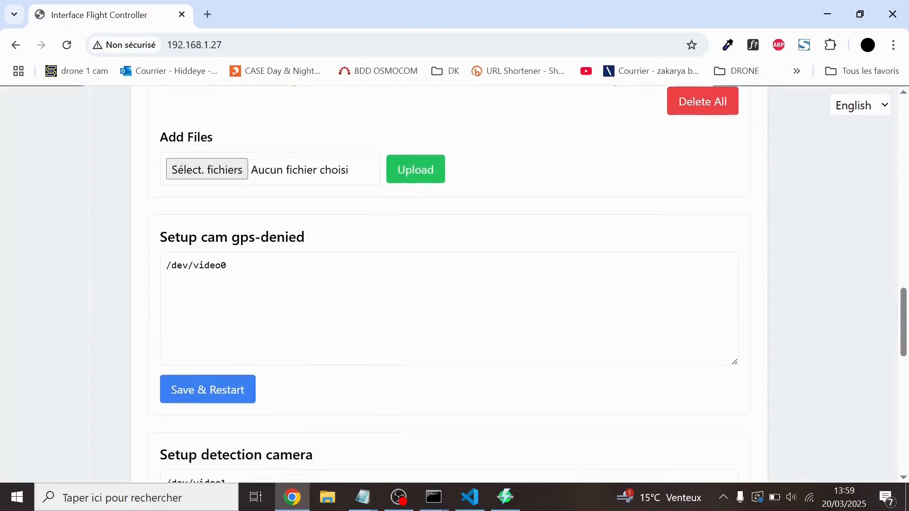
scroll("down", 3)
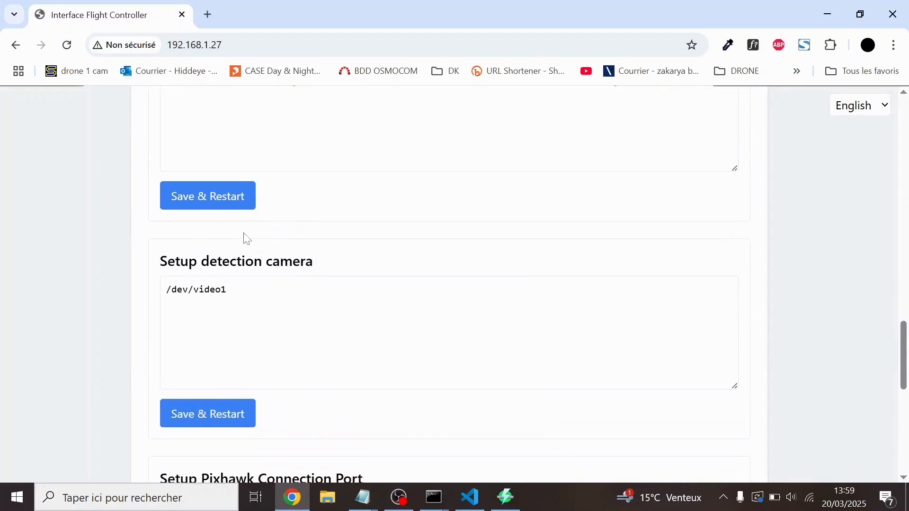
mouse_move(154, 277)
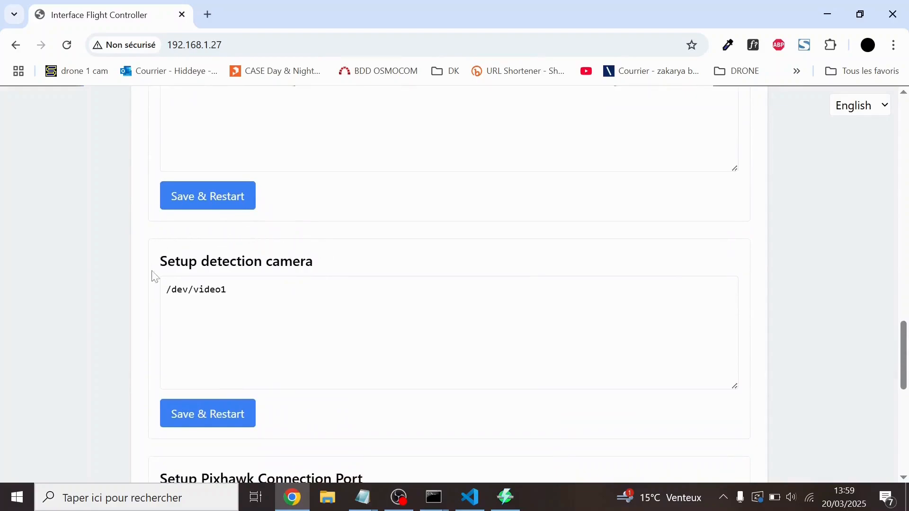
scroll("down", 3)
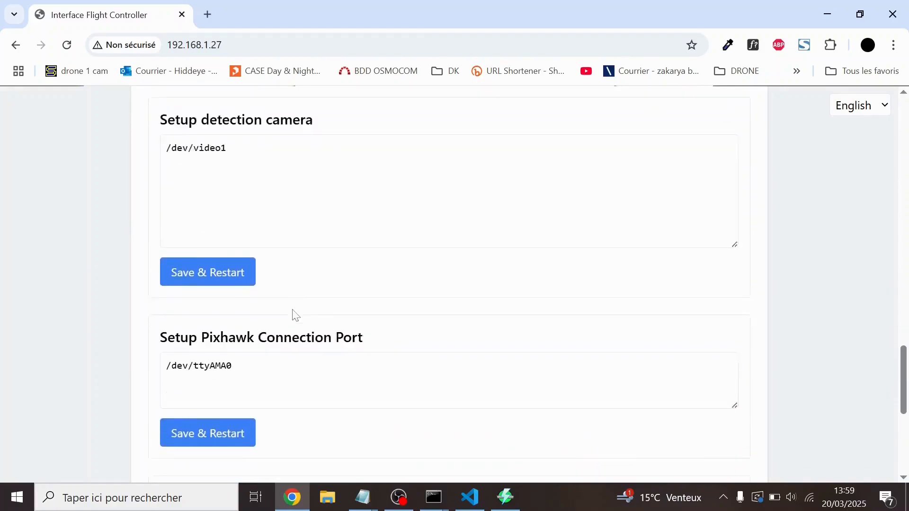
scroll("down", 3)
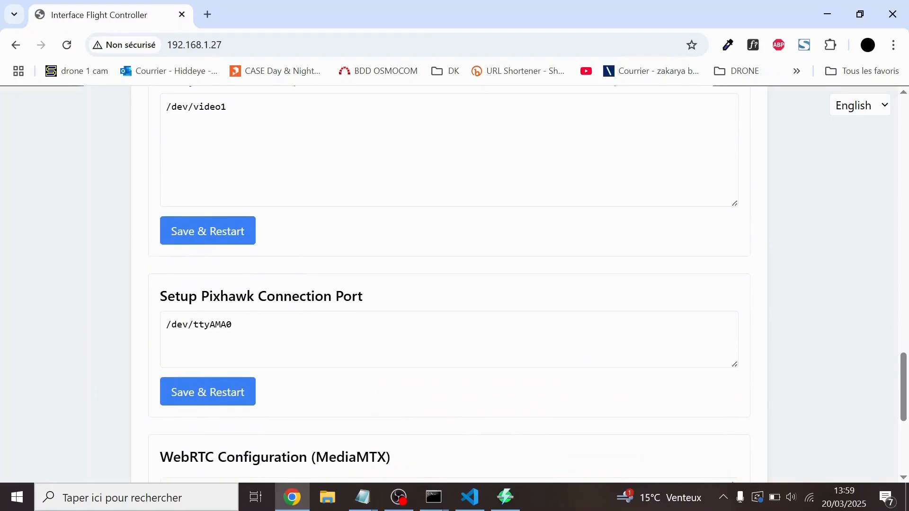
scroll("down", 3)
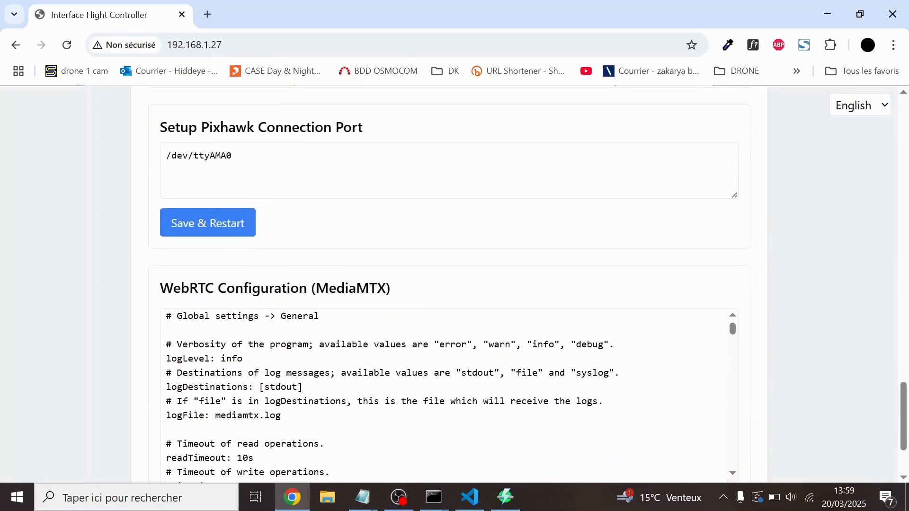
scroll("down", 3)
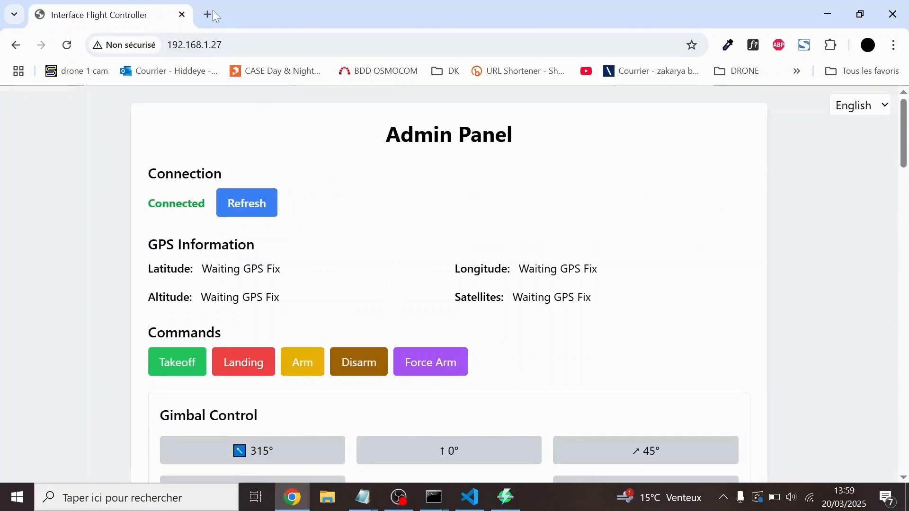
Step: Load Mission Control Center in a second tab and check the Tailscale IP in the admin panel
left_click(207, 15)
type("1")
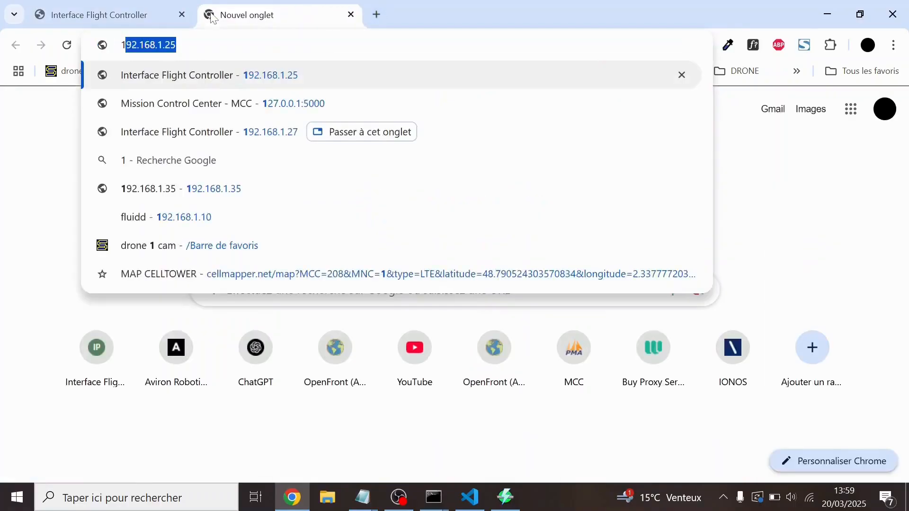
left_click(186, 103)
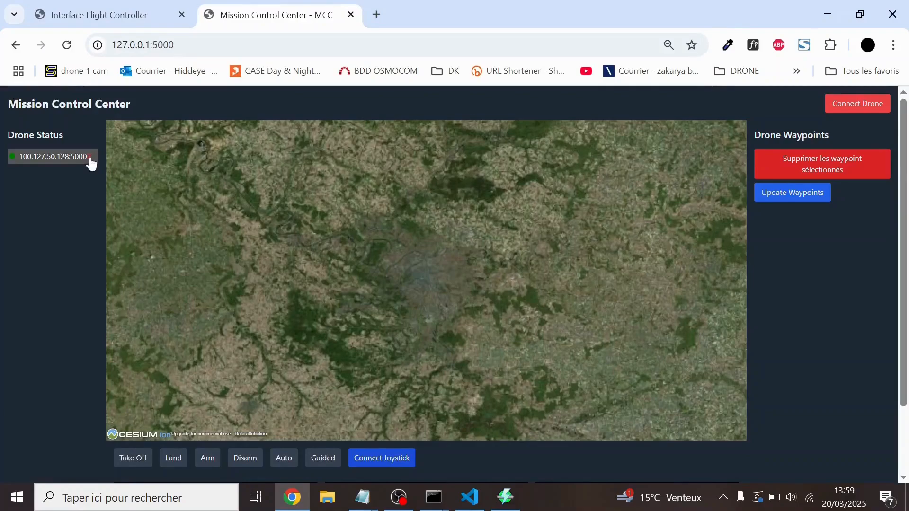
left_click(104, 14)
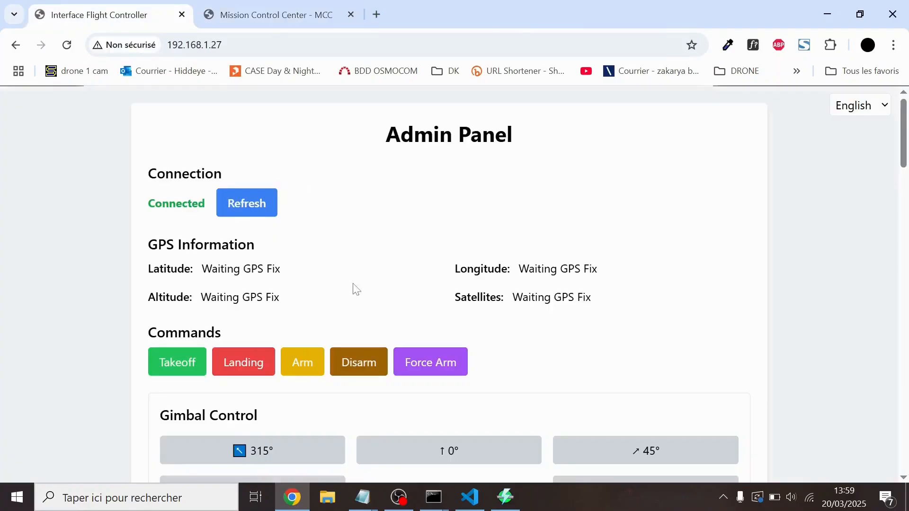
scroll("down", 3)
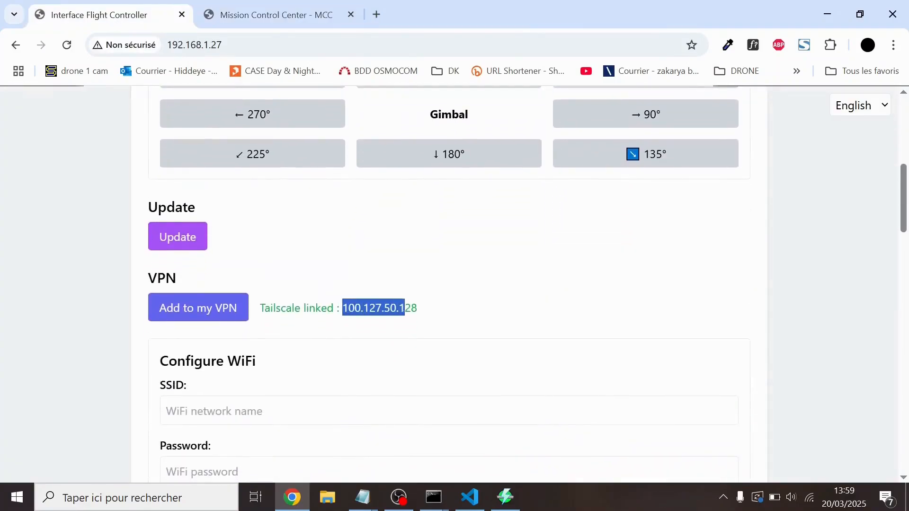
left_click(273, 14)
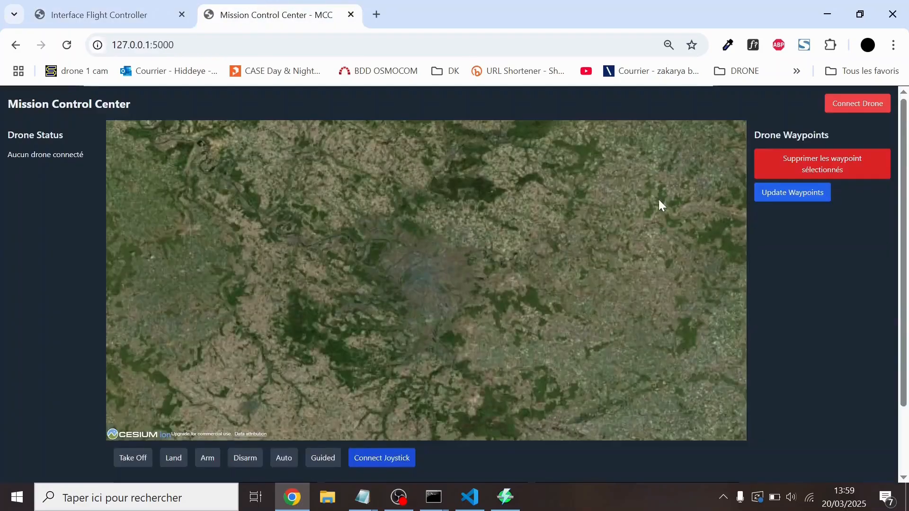
Step: Connect MCC to the drone at IP 100.127.50.128, API port 5000
left_click(857, 103)
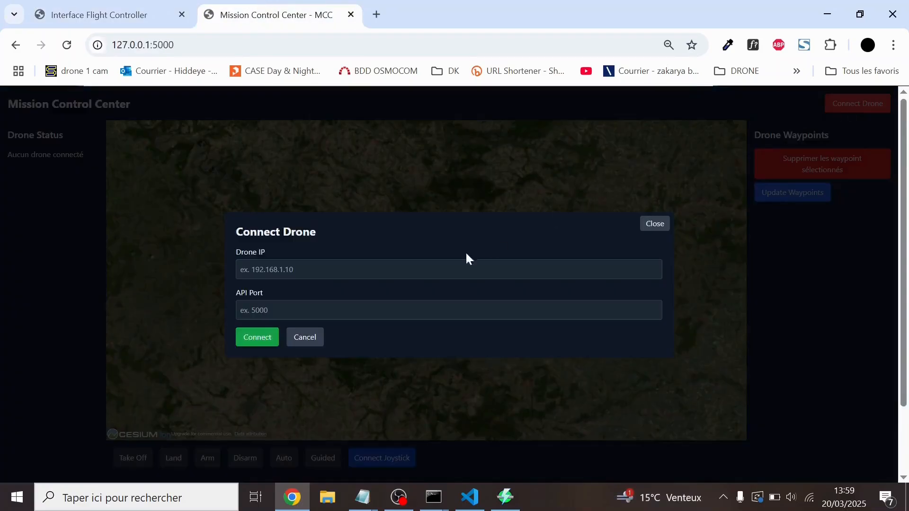
type("100.127.50.128")
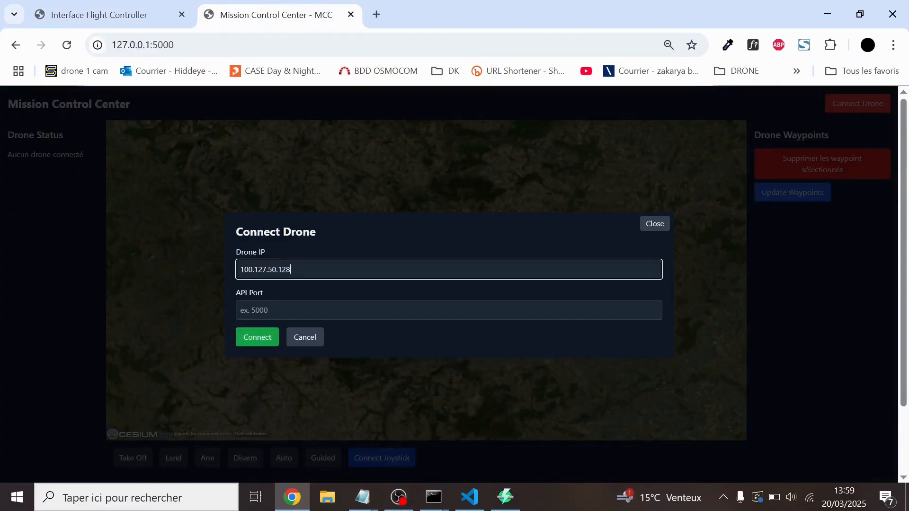
type("5")
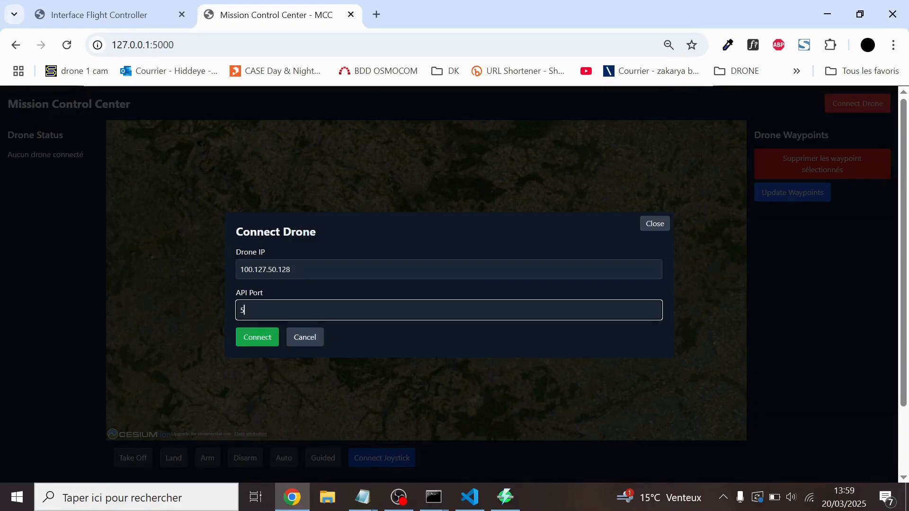
type("000")
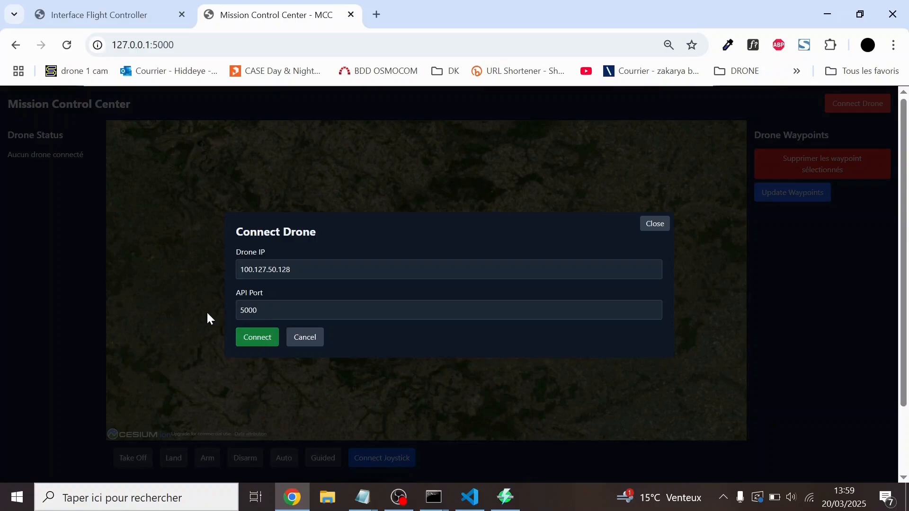
left_click(257, 337)
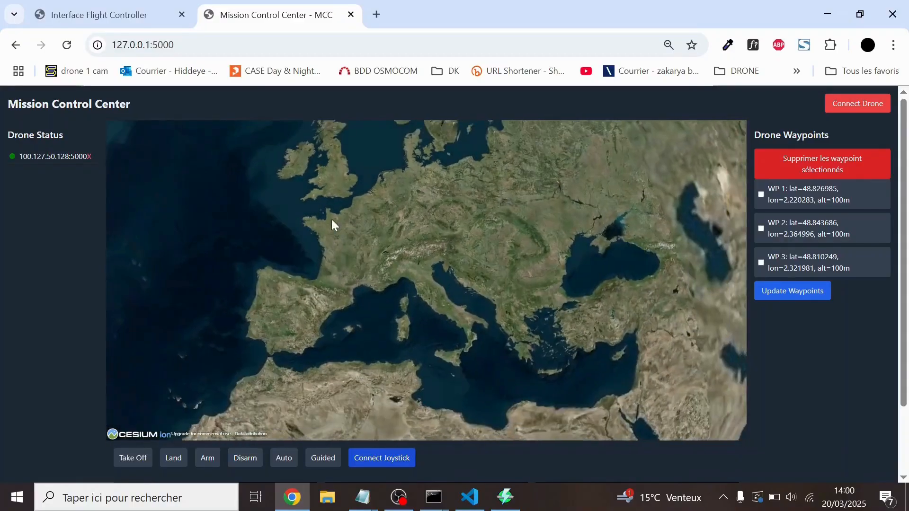
Step: Add test waypoints at 100 m, delete the extras leaving WP 1–WP 3, and centre the route on the map
scroll("down", 3)
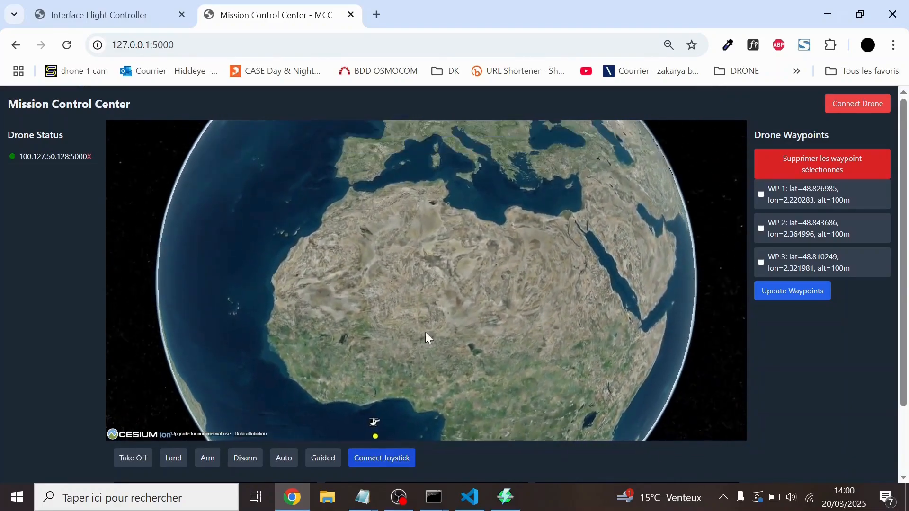
left_click_drag(426, 338, 400, 238)
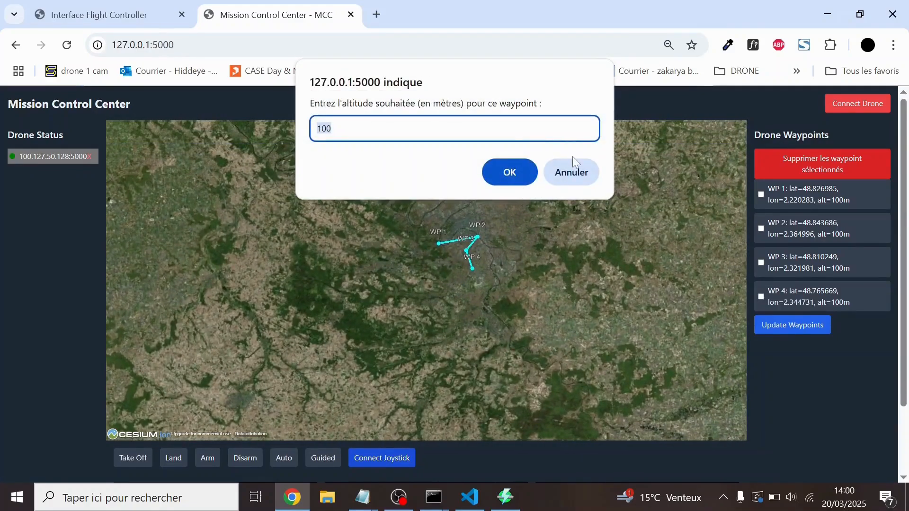
left_click(508, 172)
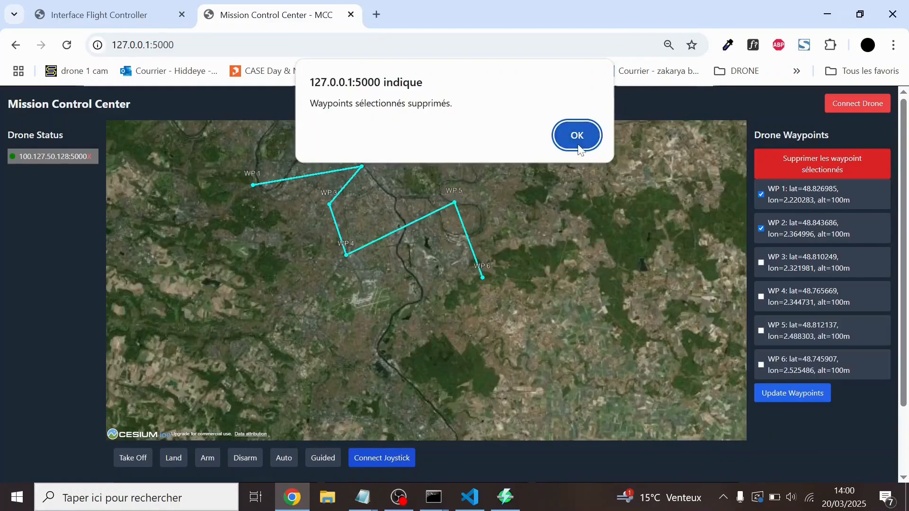
left_click(576, 135)
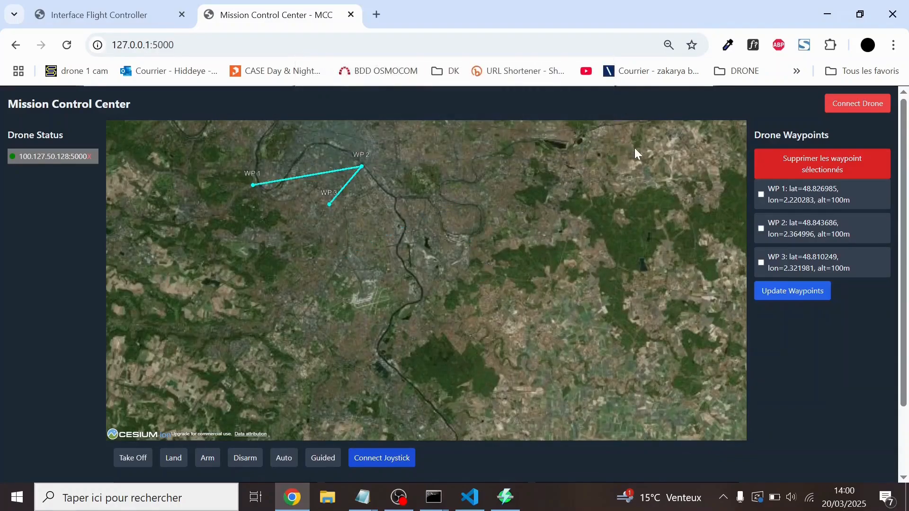
left_click_drag(634, 153, 559, 259)
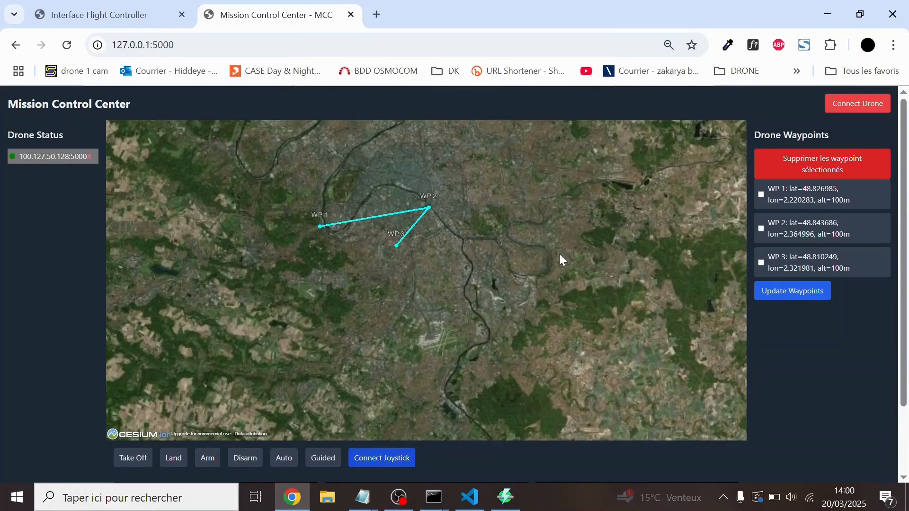
left_click_drag(561, 259, 548, 290)
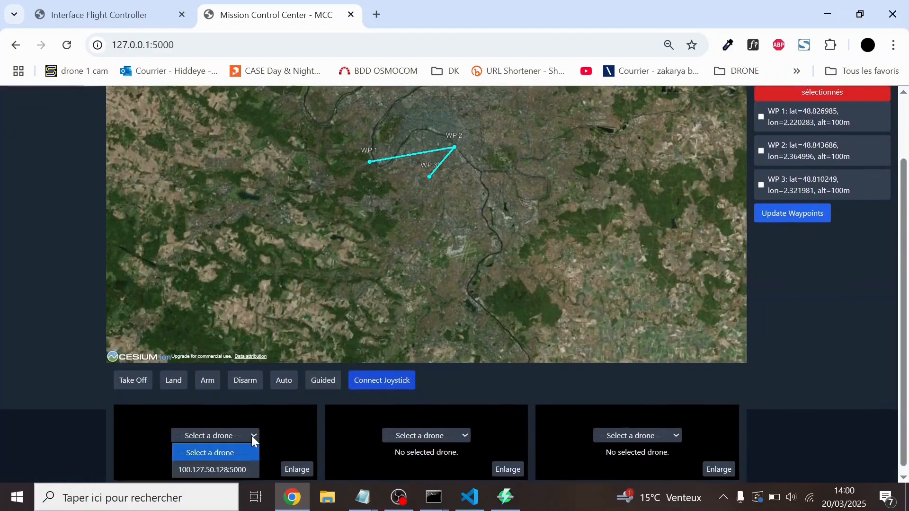
Step: Assign drone 100.127.50.128:5000 to the first video panel, view it enlarged, then connect the joystick
left_click(212, 470)
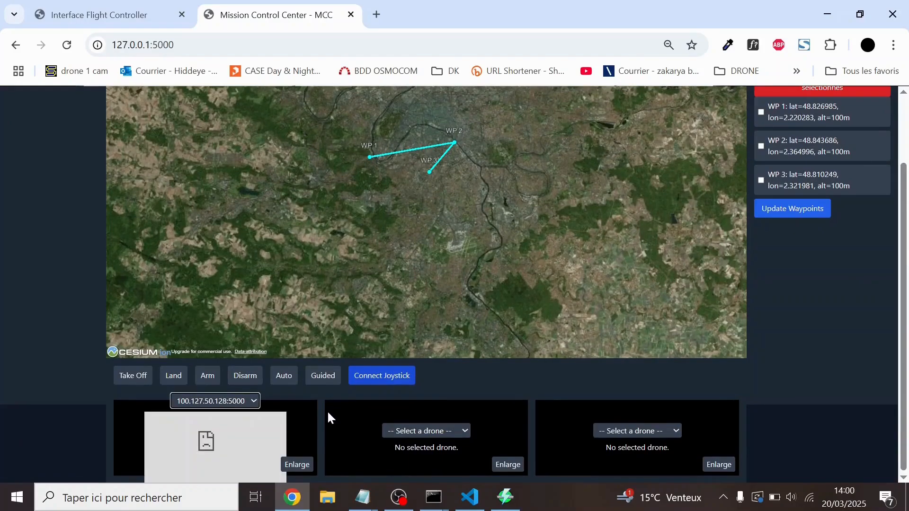
left_click(296, 464)
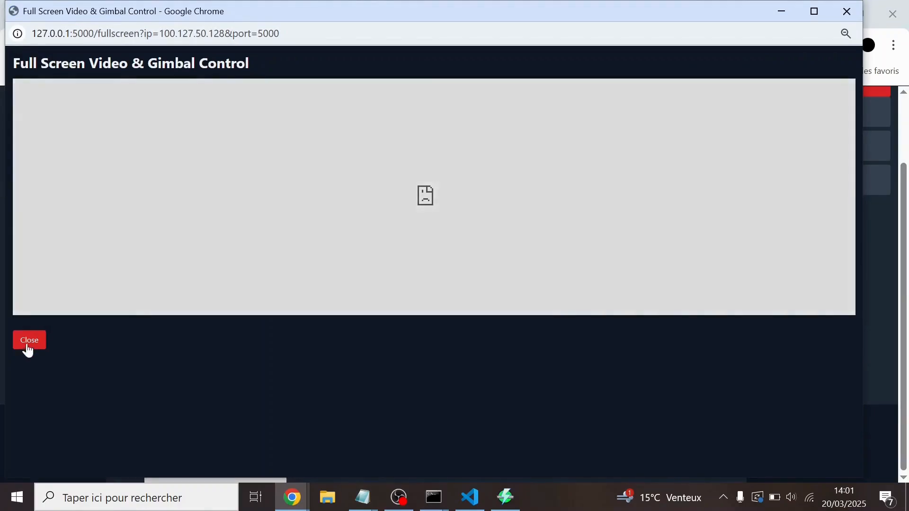
left_click(29, 339)
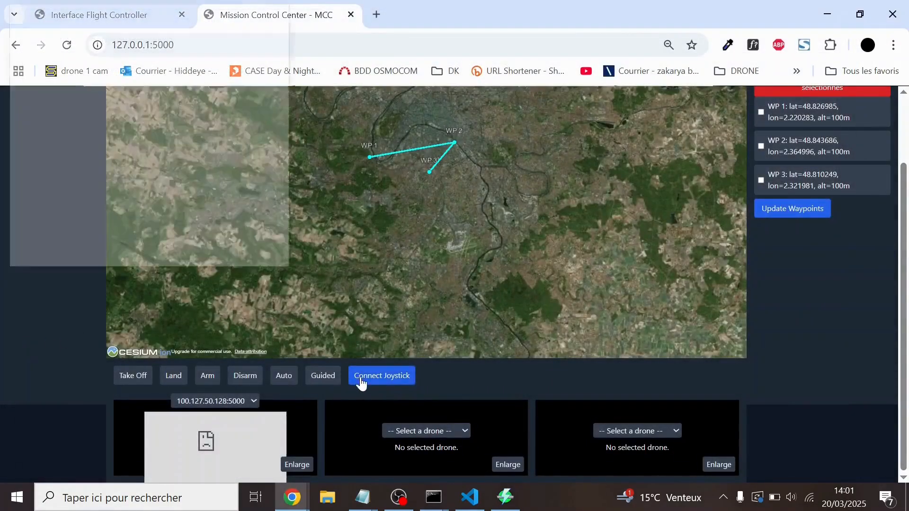
left_click(381, 375)
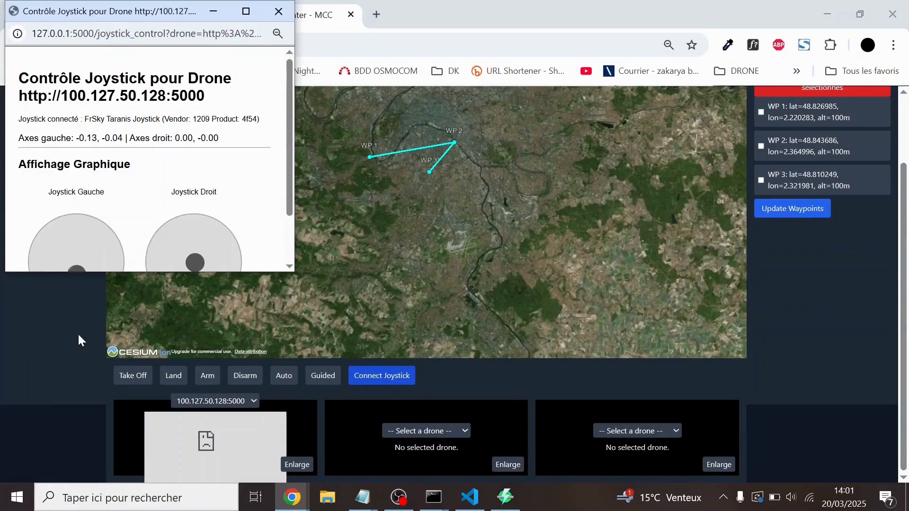